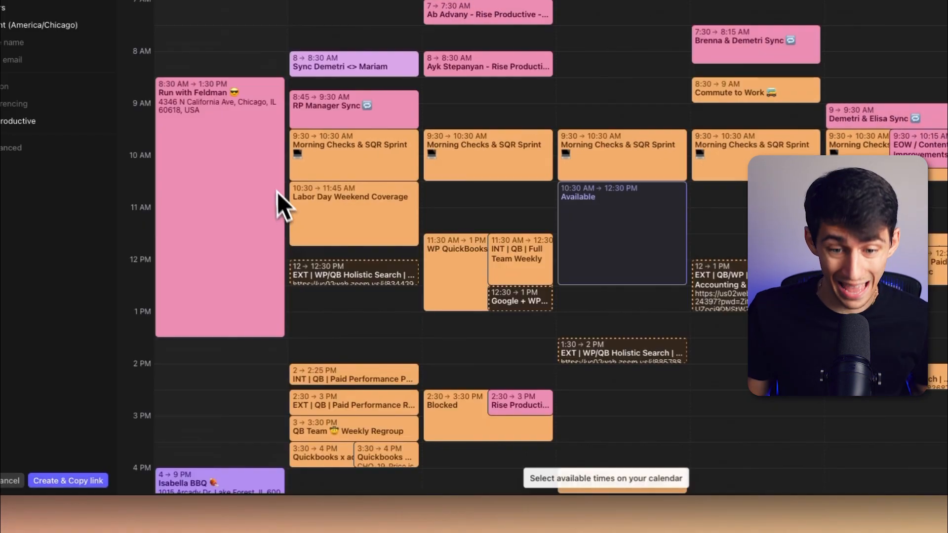
mouse_move(629, 239)
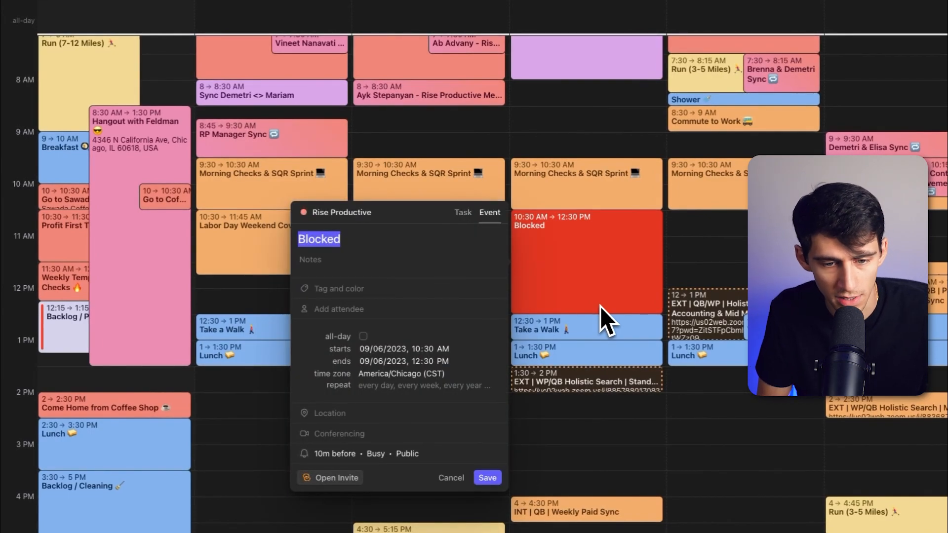
Title the draft 'Quick Meeting', add catch-up notes with an 'Agenda Here' link and Google Meet conferencing
type("Quick Meeting")
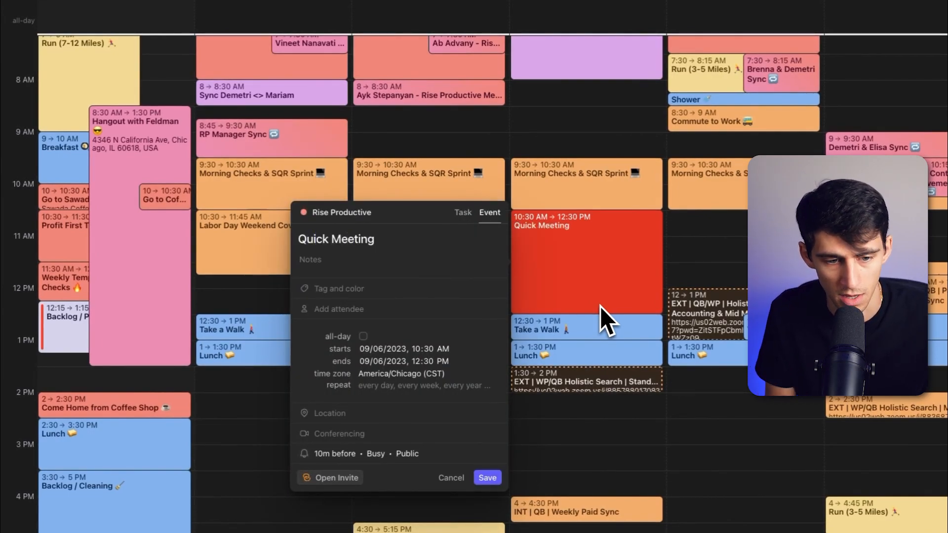
type("Let's catch up about tasks for the week")
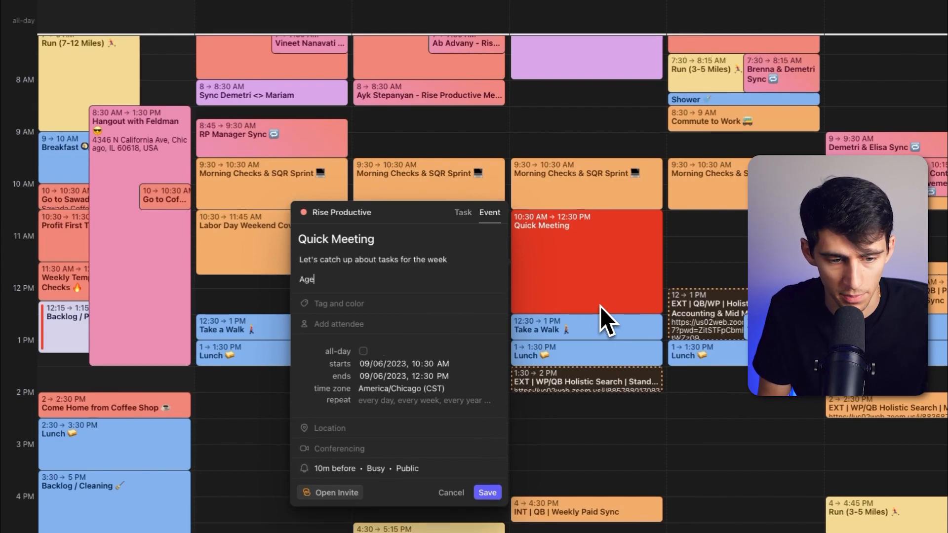
type("nda Here")
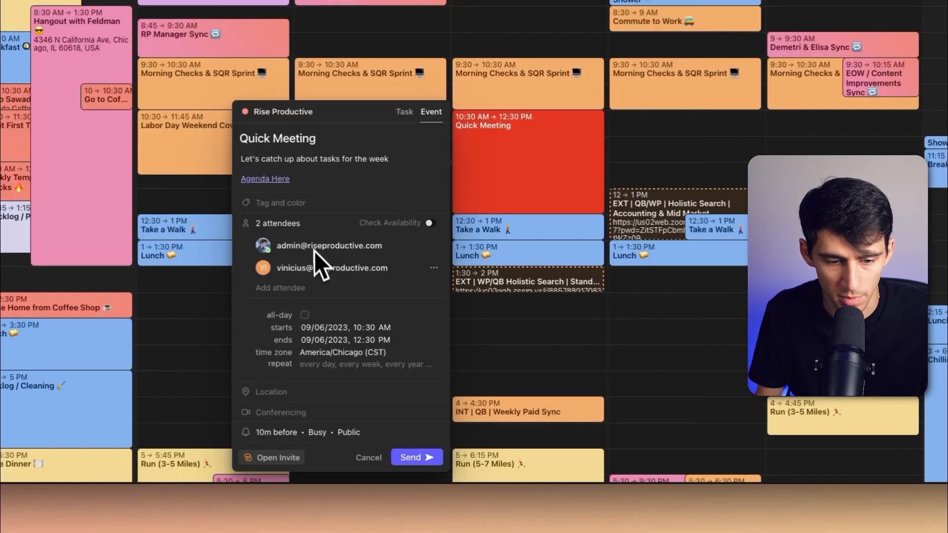
left_click(280, 412)
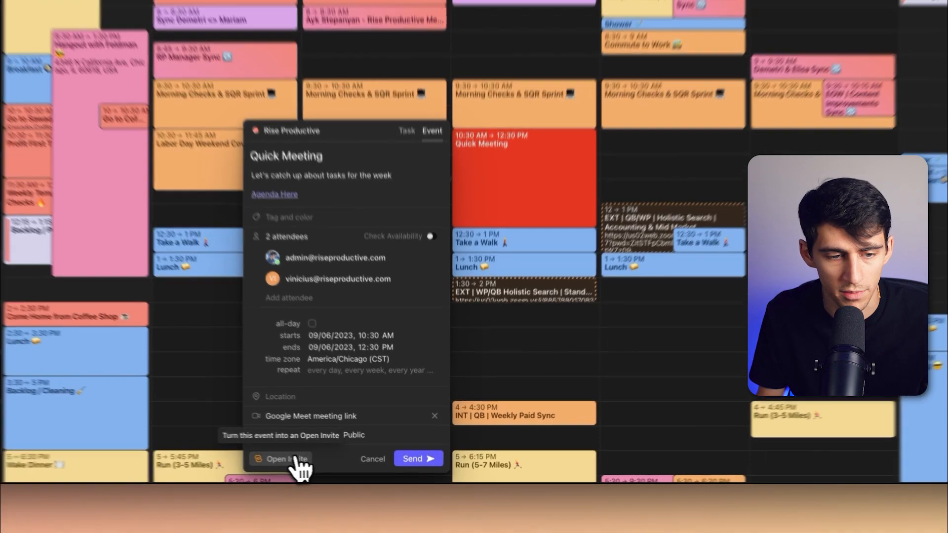
Convert Quick Meeting to an Open Invite with 30-minute slots and create and copy its booking link
left_click(278, 459)
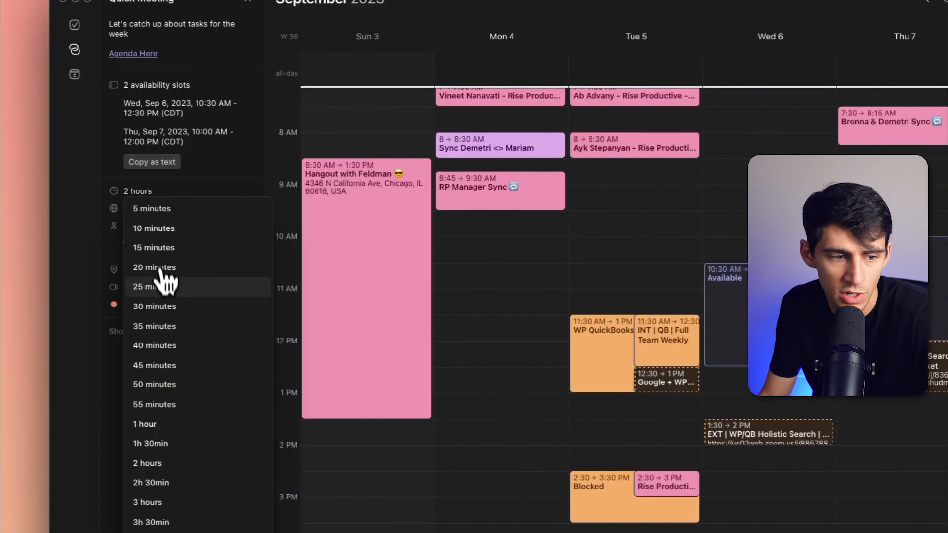
left_click(154, 306)
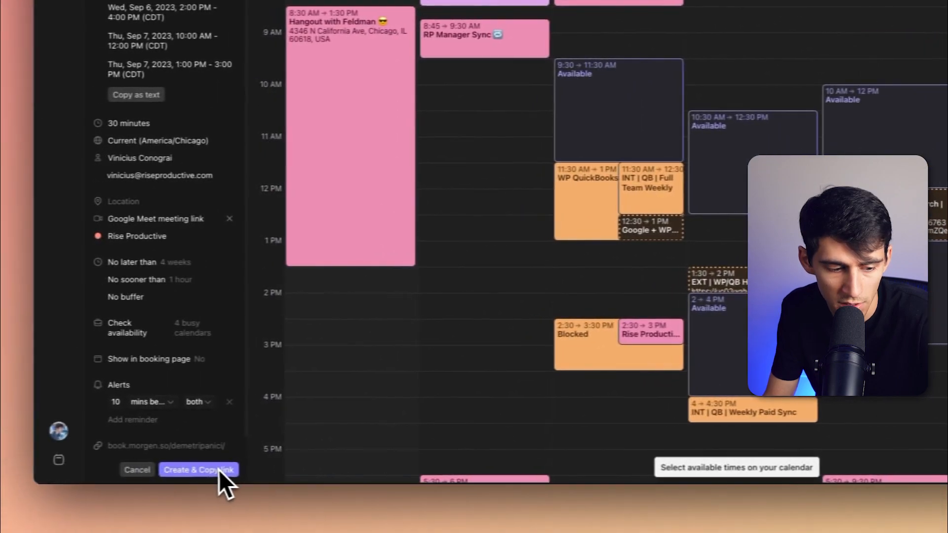
left_click(198, 470)
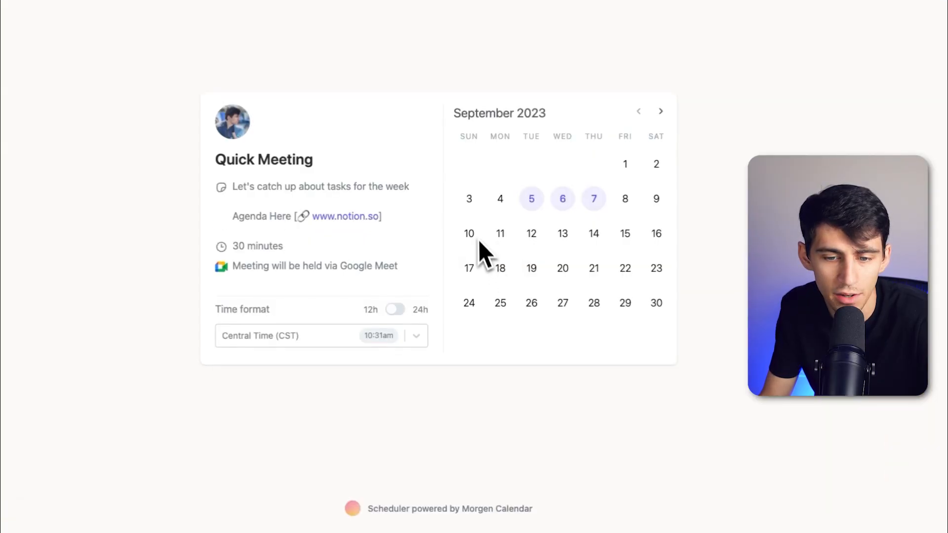
View the Tuesday 5 September time slots on the booking page, then return to the calendar
left_click(531, 198)
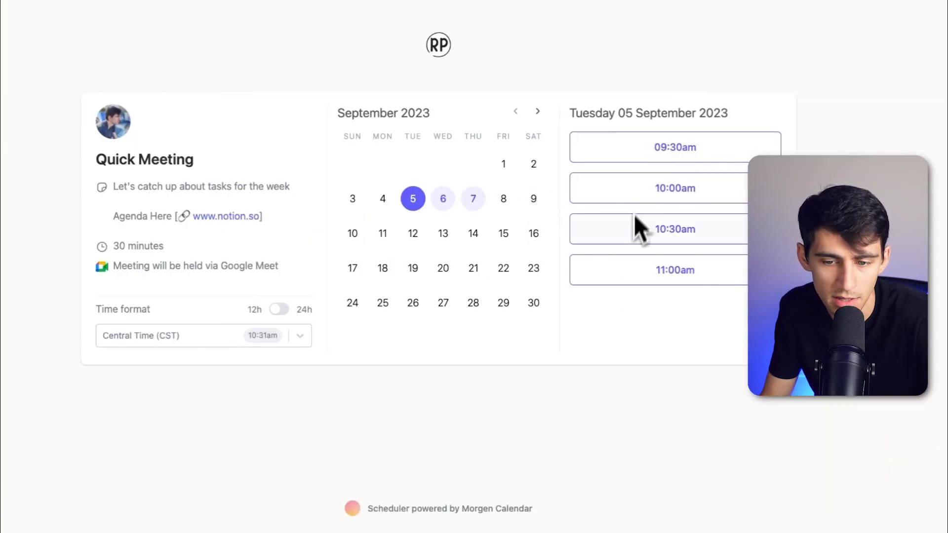
left_click(473, 199)
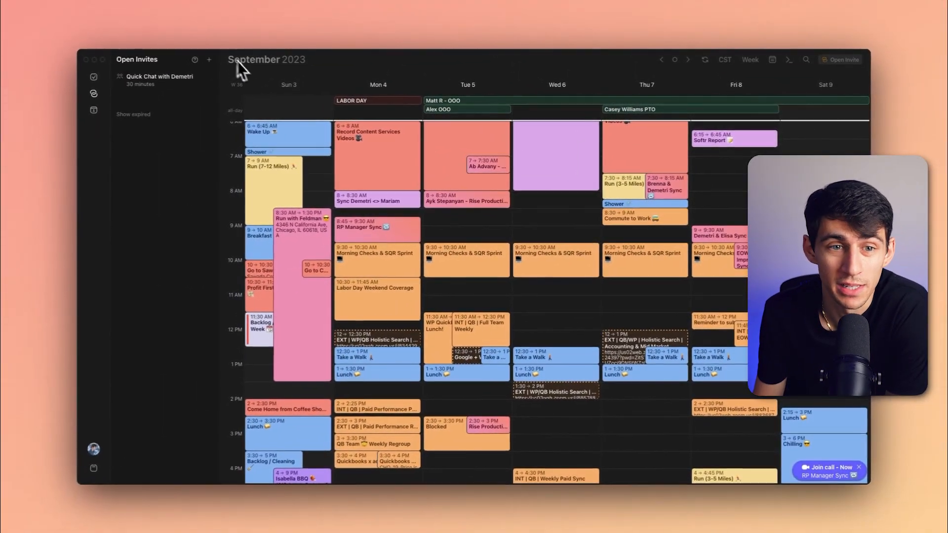
mouse_move(159, 79)
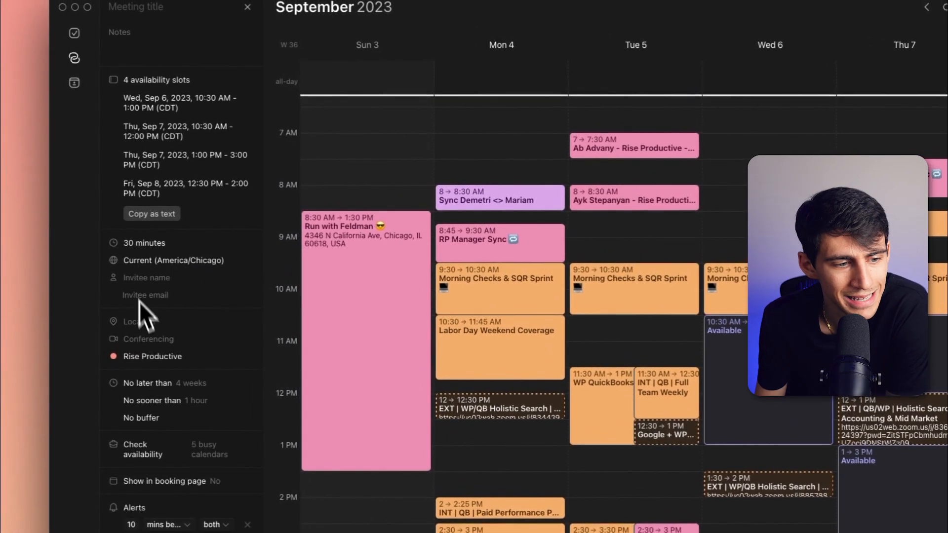
Attach a Google Meet link to the new invite and choose how busy calendars are checked
left_click(148, 338)
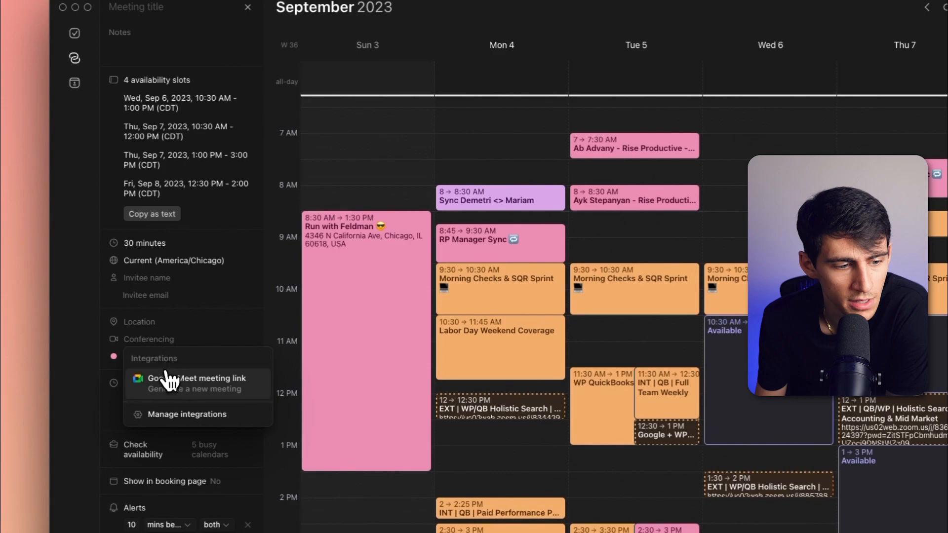
left_click(204, 378)
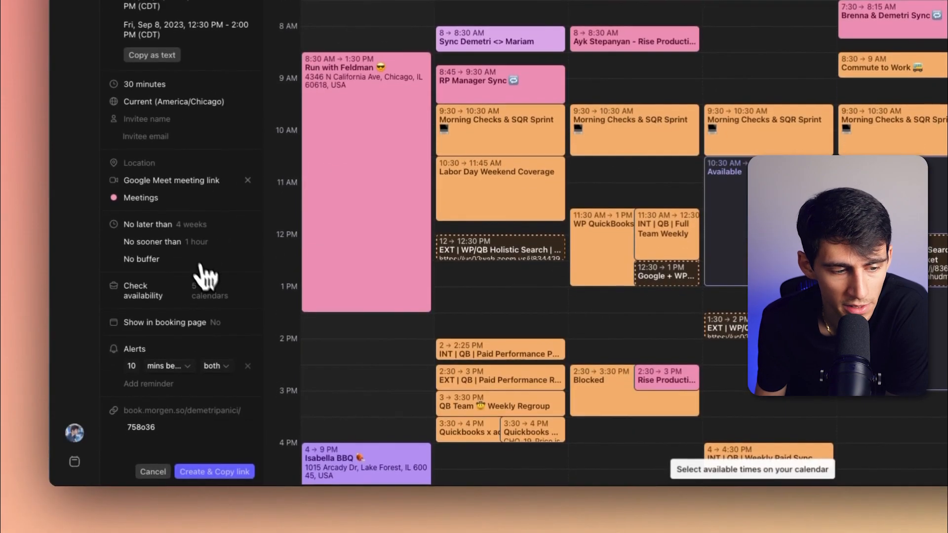
scroll("up", 3)
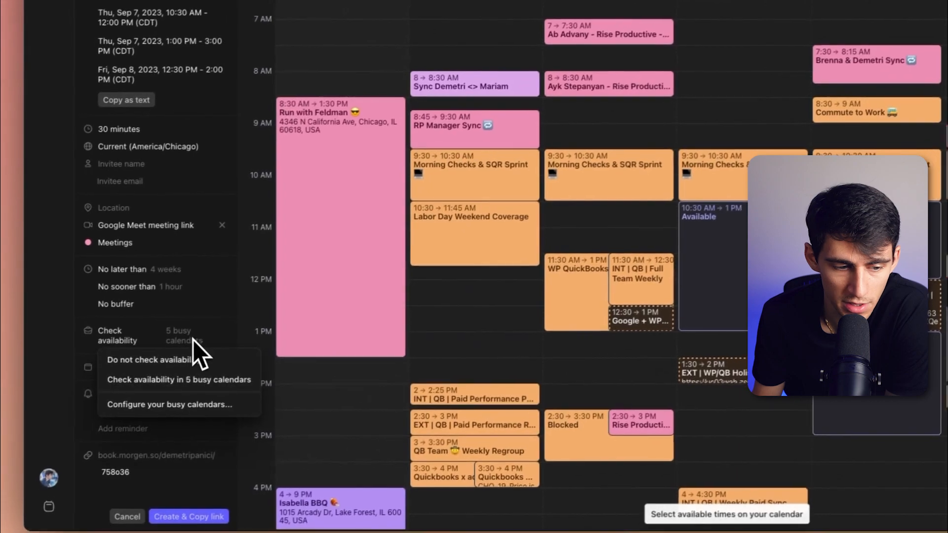
left_click(150, 360)
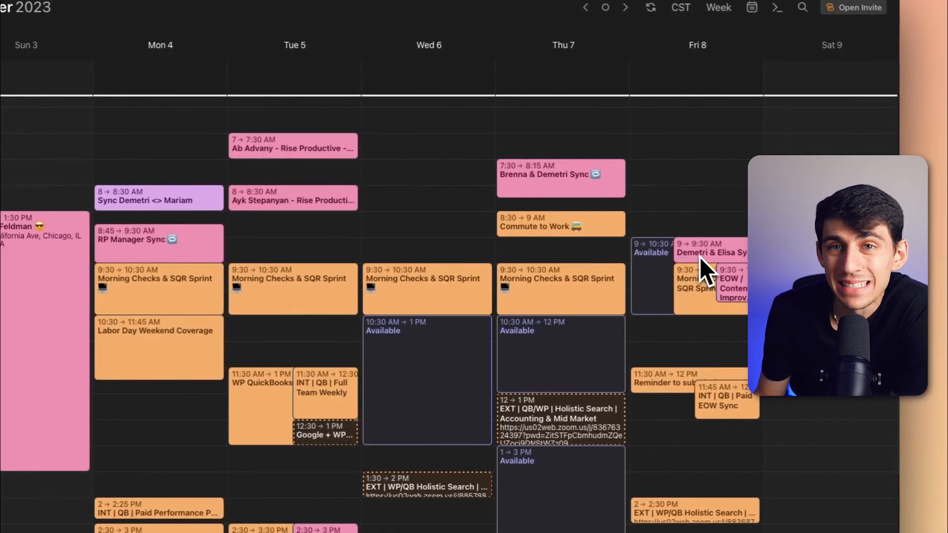
Switch to the browser showing the Quick Meeting booking page
scroll("down", 3)
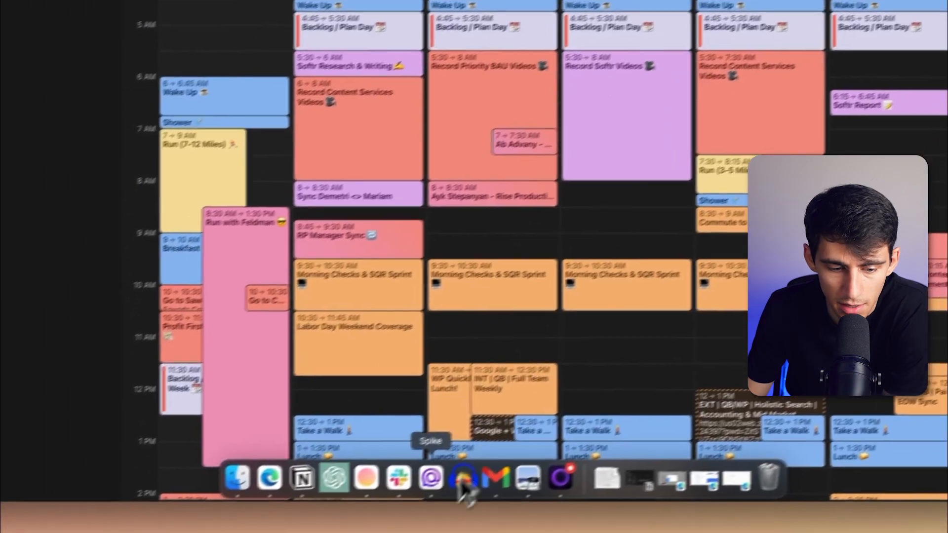
left_click(462, 478)
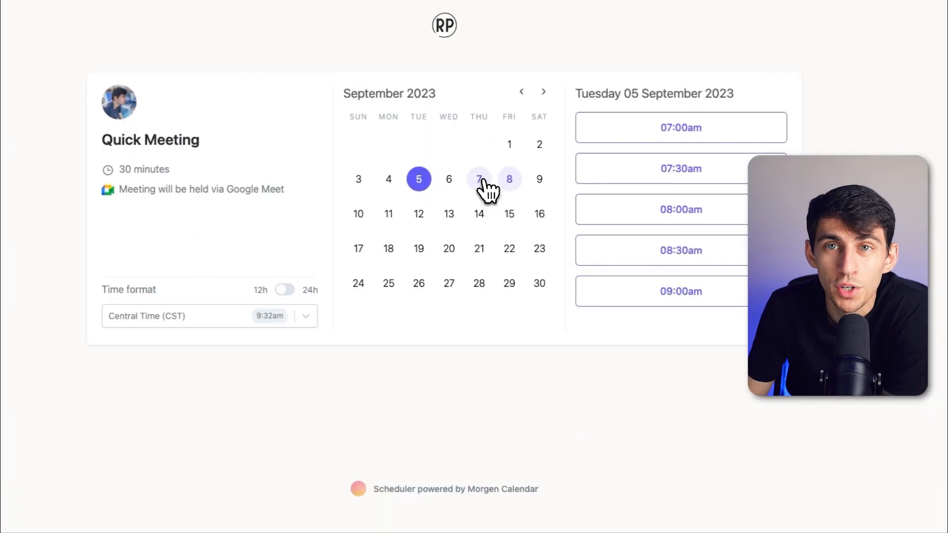
View the times offered on Thursday 7 September on the booking page
left_click(508, 179)
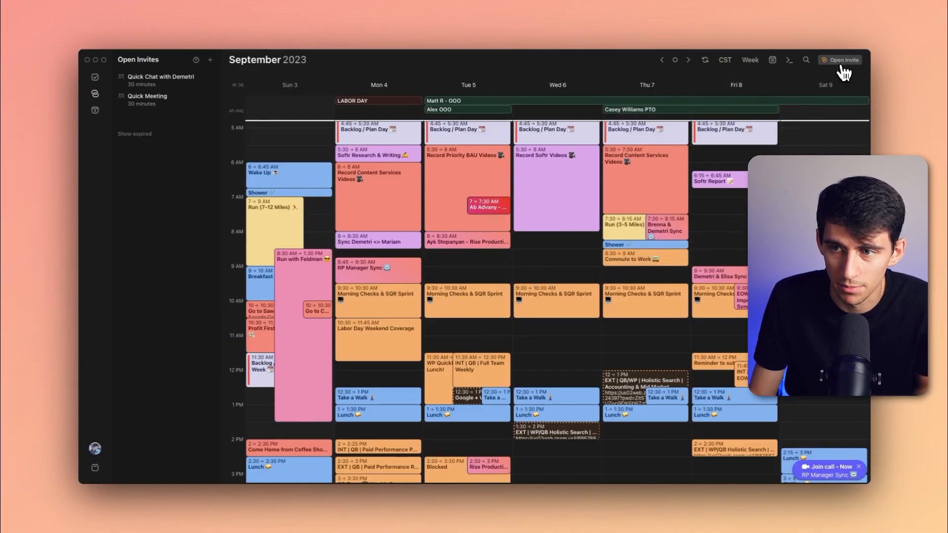
left_click(840, 59)
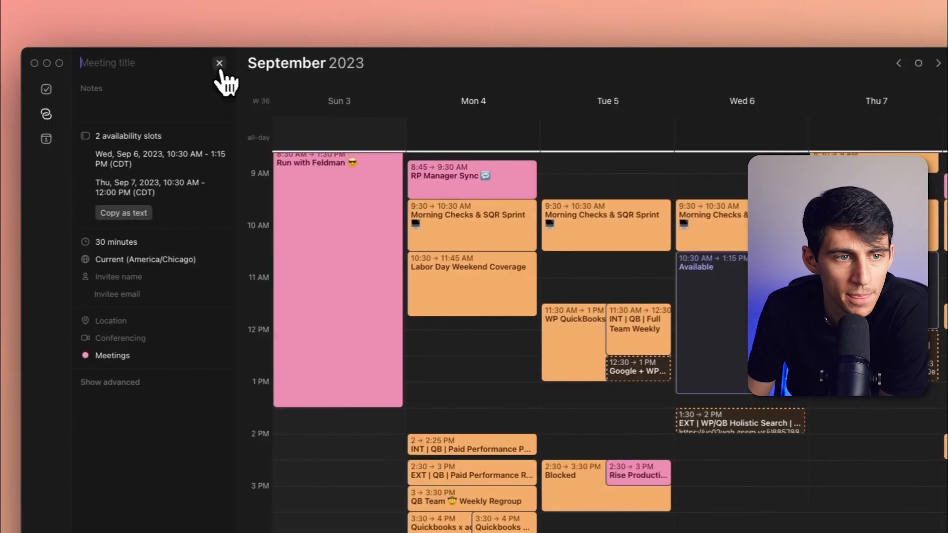
left_click(219, 63)
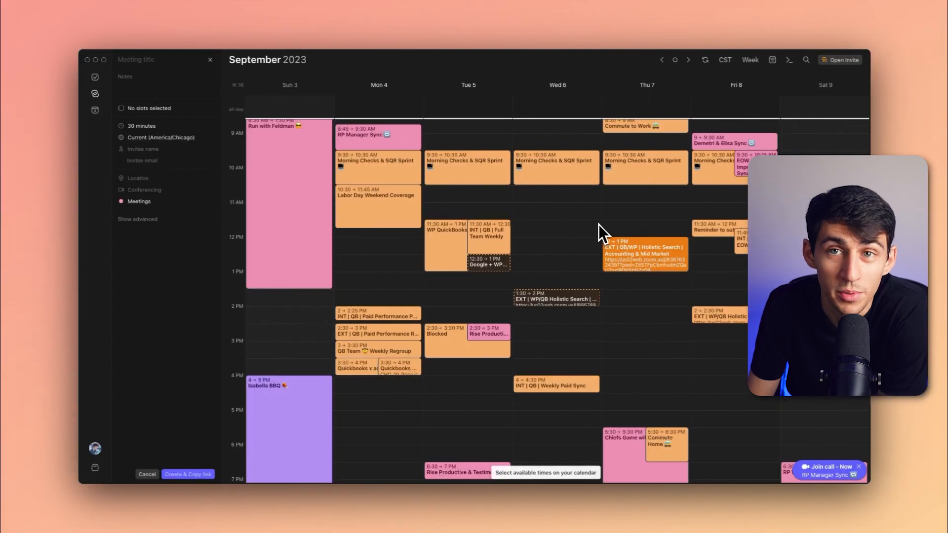
left_click(210, 59)
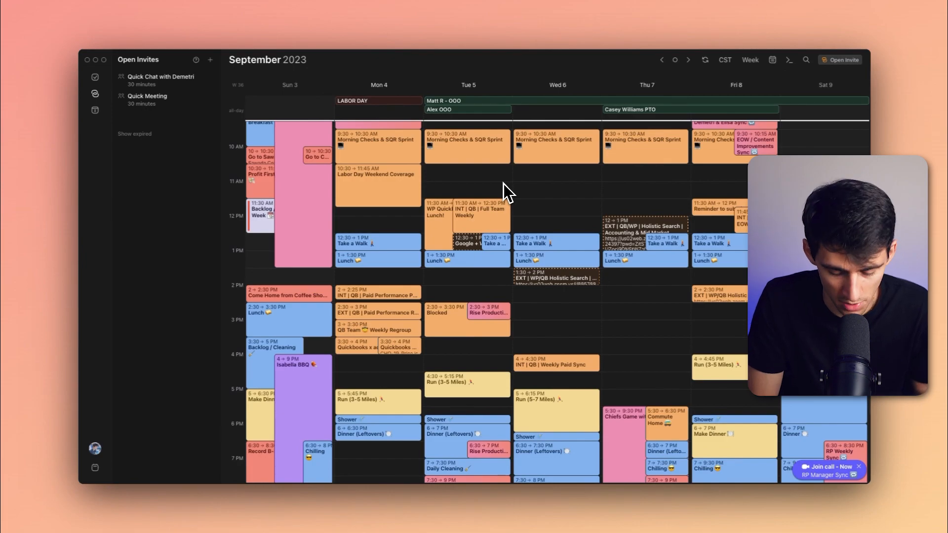
Create a new Open Invite from the Cmd+K command palette by searching 'open invite'
key("cmd+k")
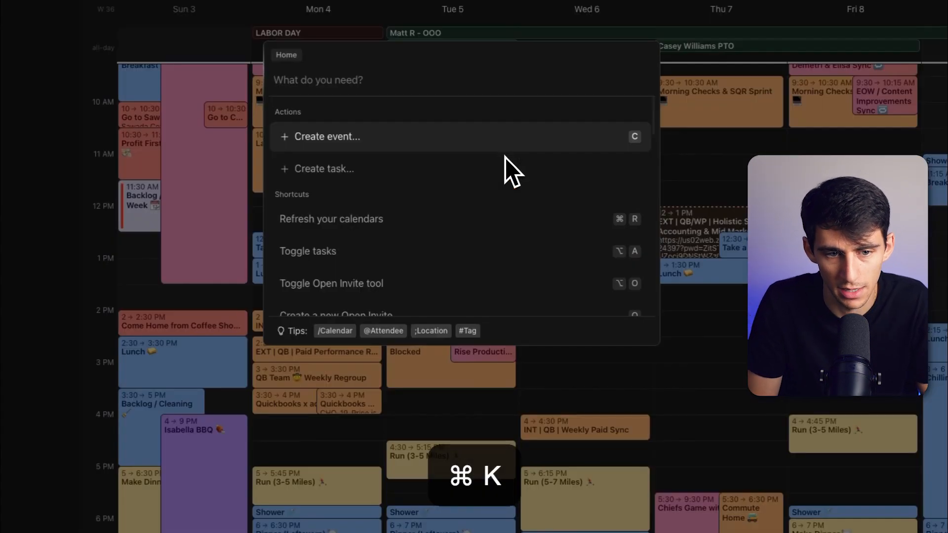
type("open invite")
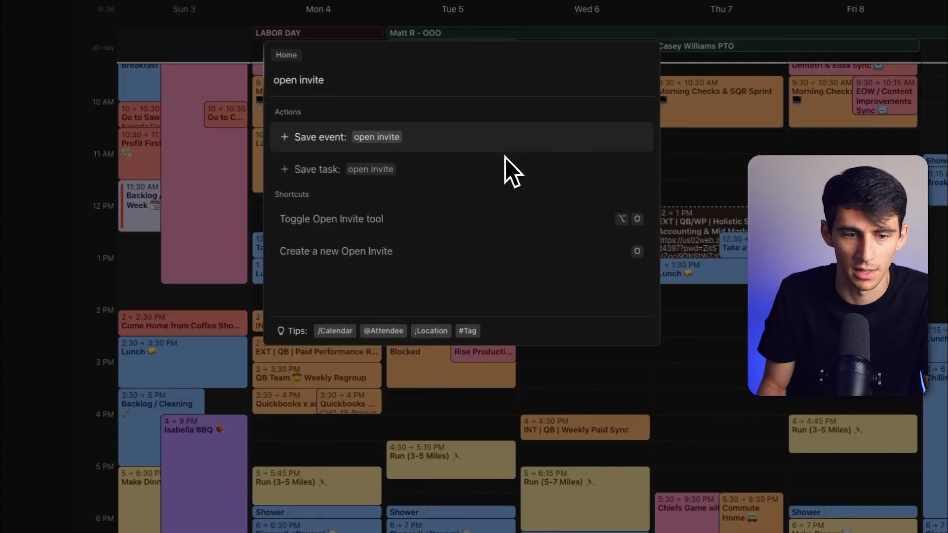
mouse_move(430, 296)
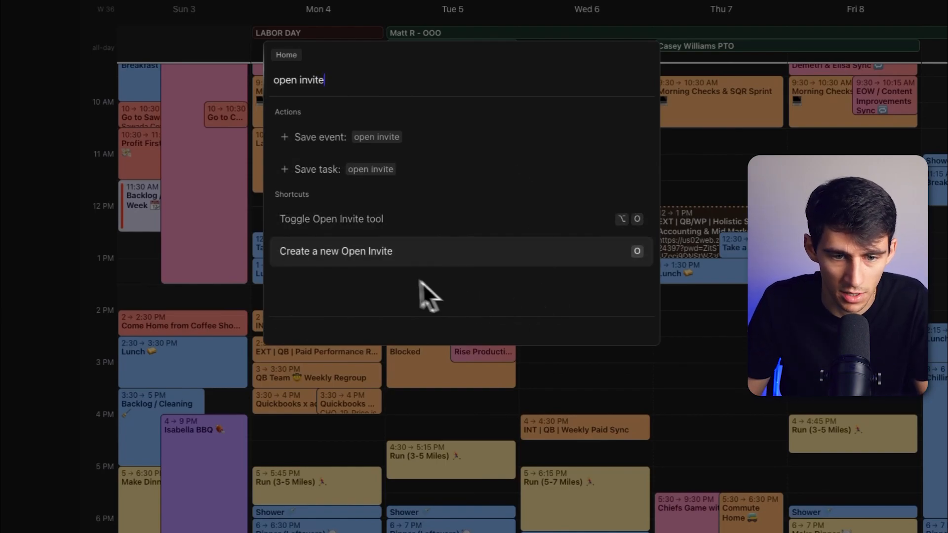
left_click(335, 251)
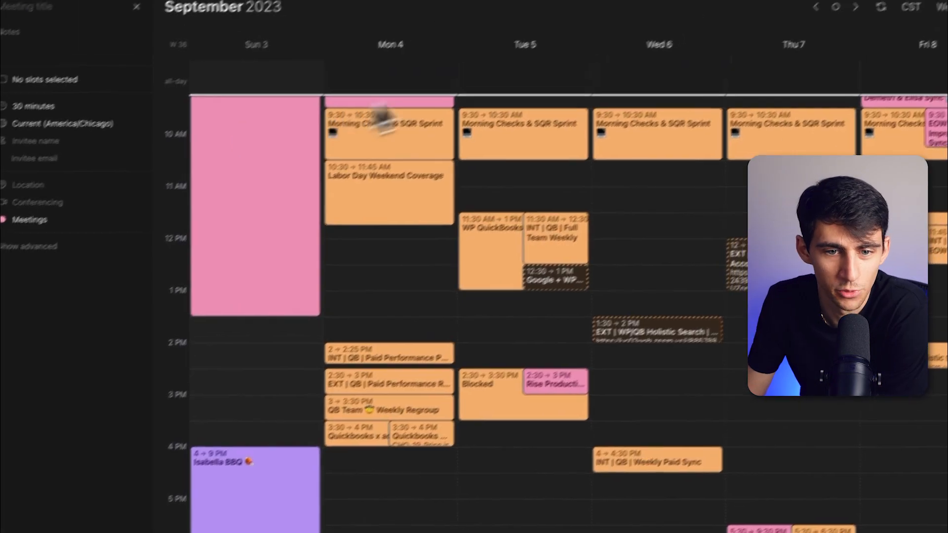